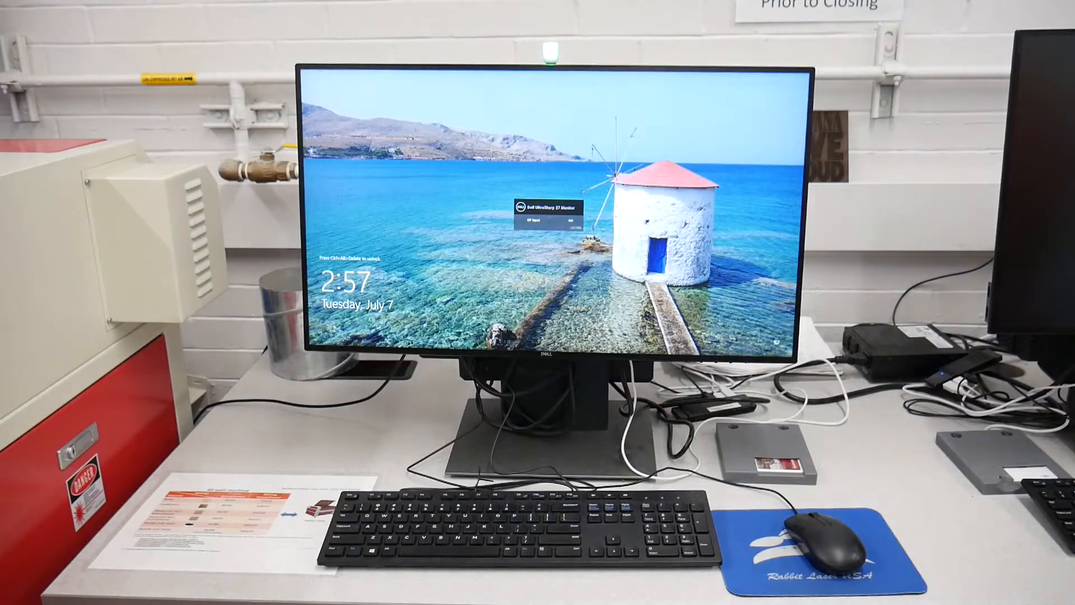
- Dismiss the lock screen with Ctrl+Alt+Delete to reach the Other user sign-in form
{"action": "key", "text": "ctrl+alt+delete"}
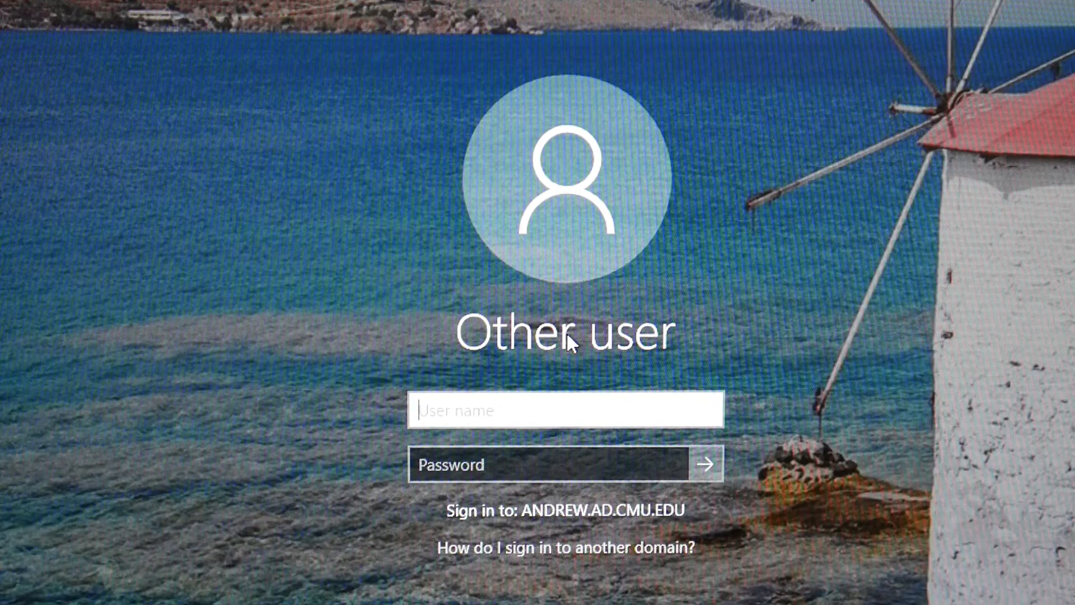